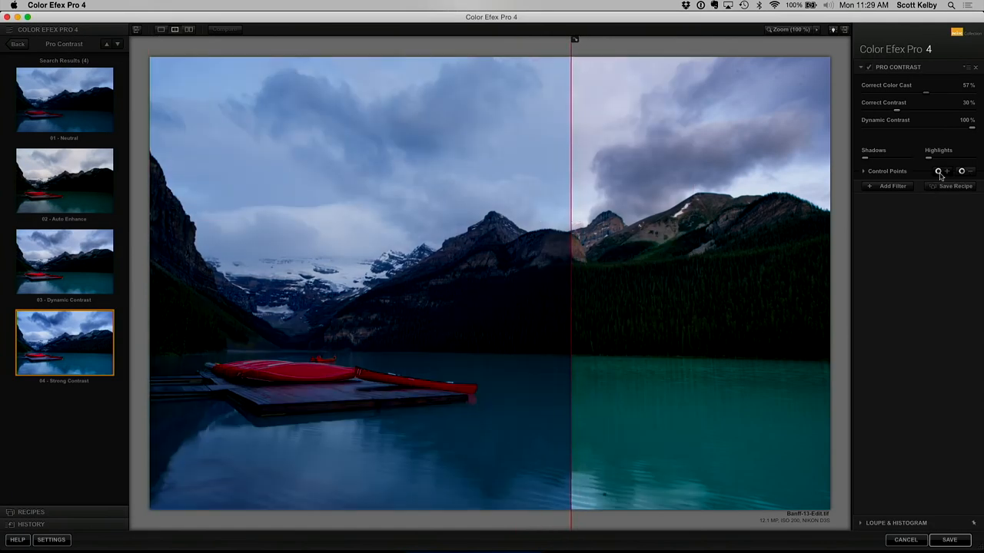
Step: Start saving the current Pro Contrast settings as a custom recipe, bringing up the naming prompt
left_click(956, 186)
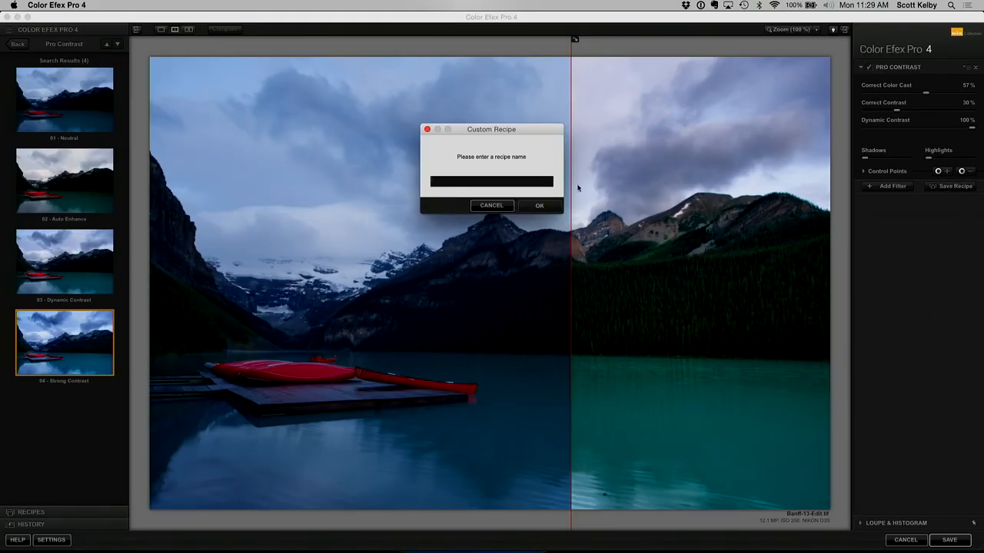